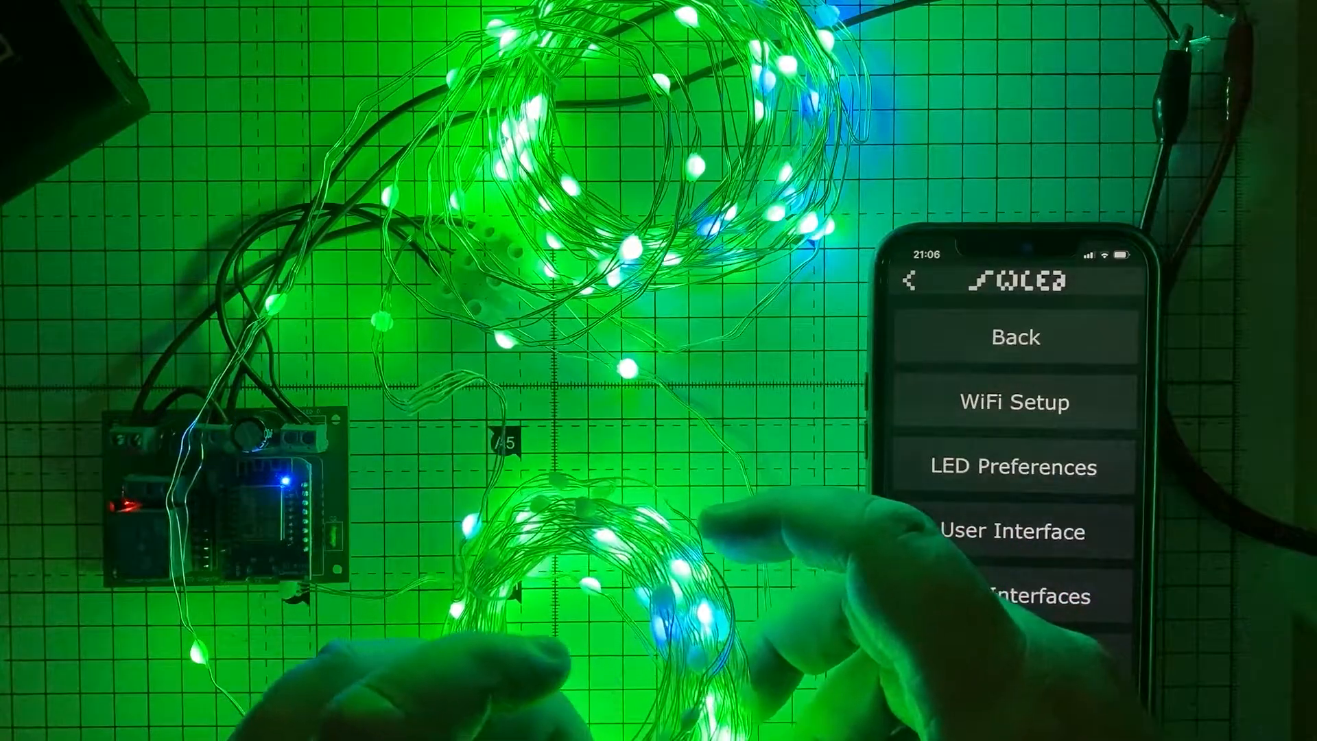
Enter 220 as the total LED count in LED Preferences.
scroll("down", 3)
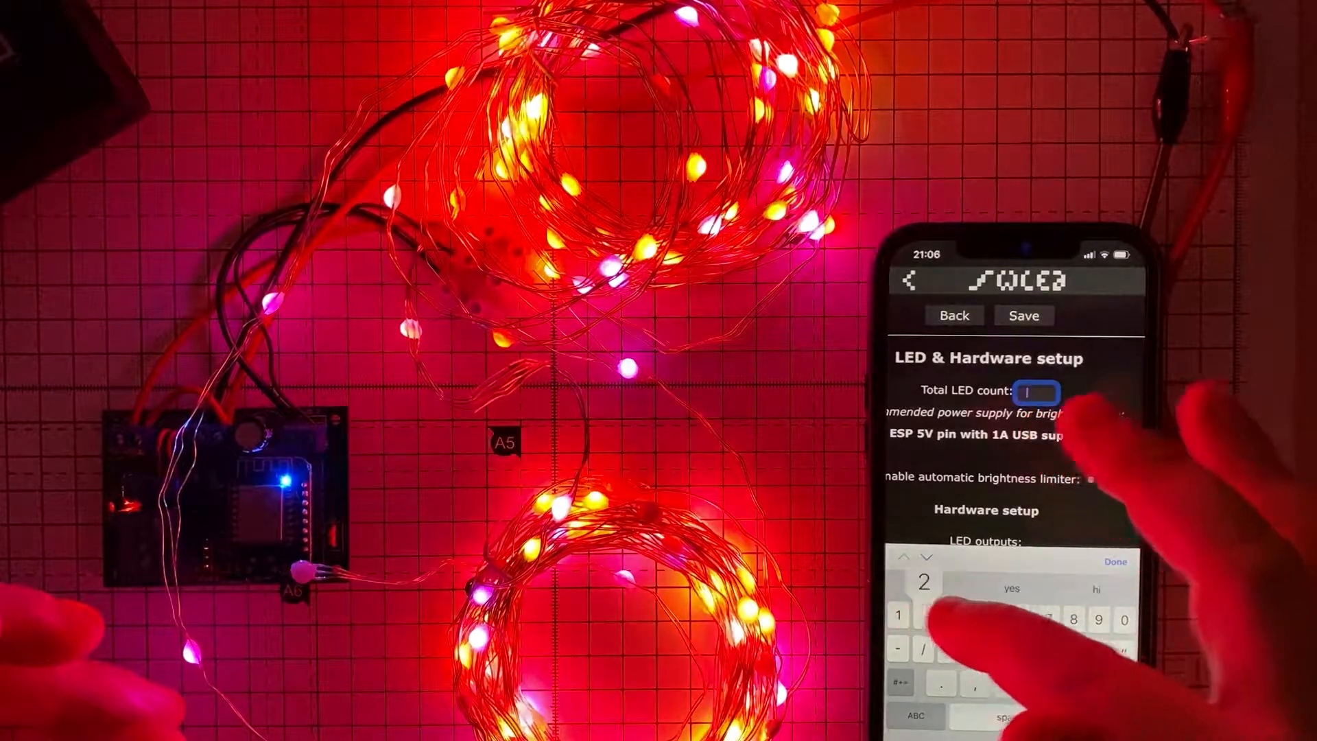
type("220")
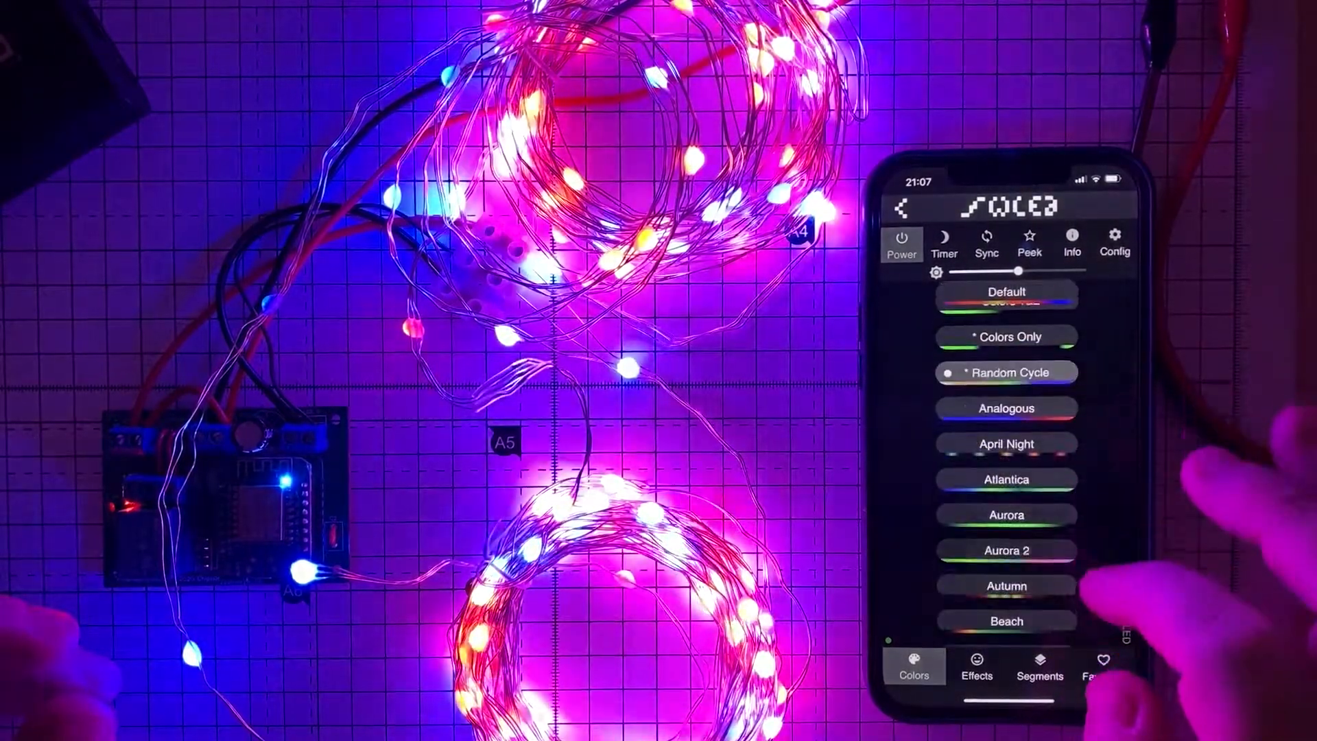
Try the Breeze palette, then switch the lights to Fire.
left_click(1004, 538)
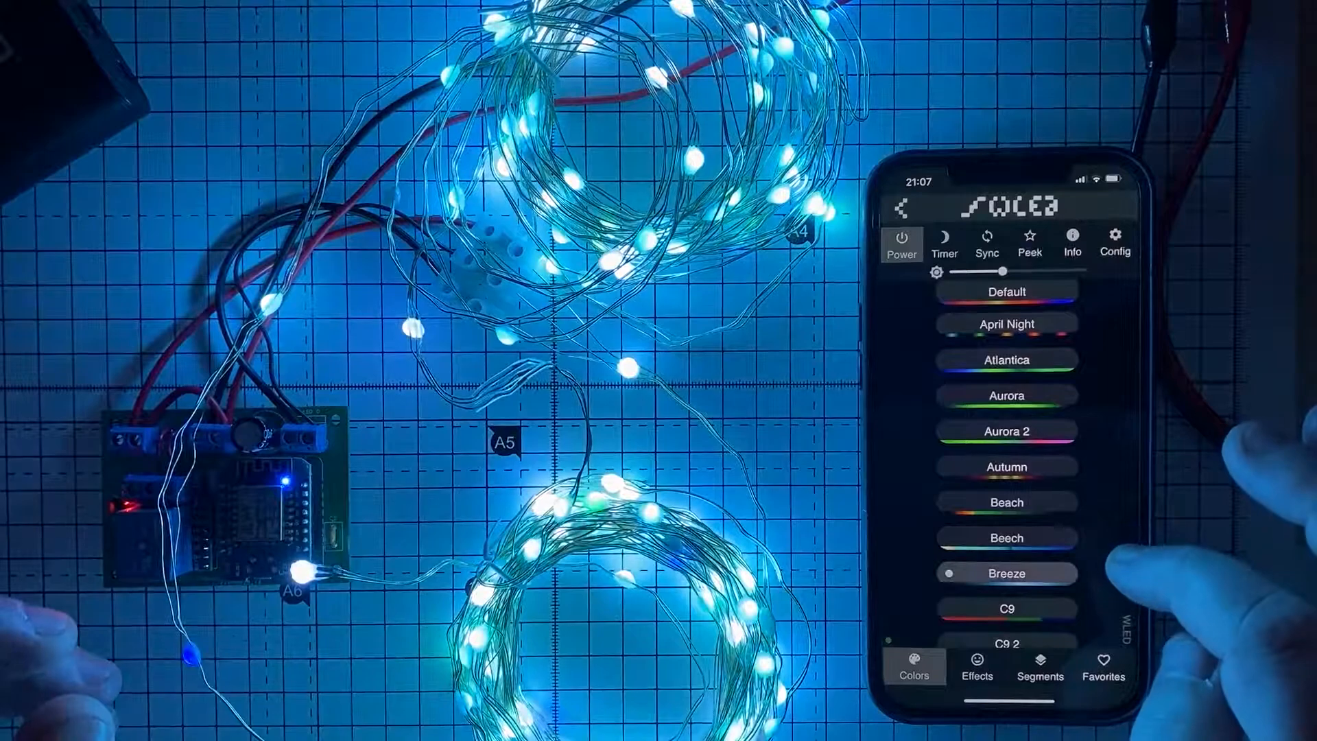
scroll("down", 3)
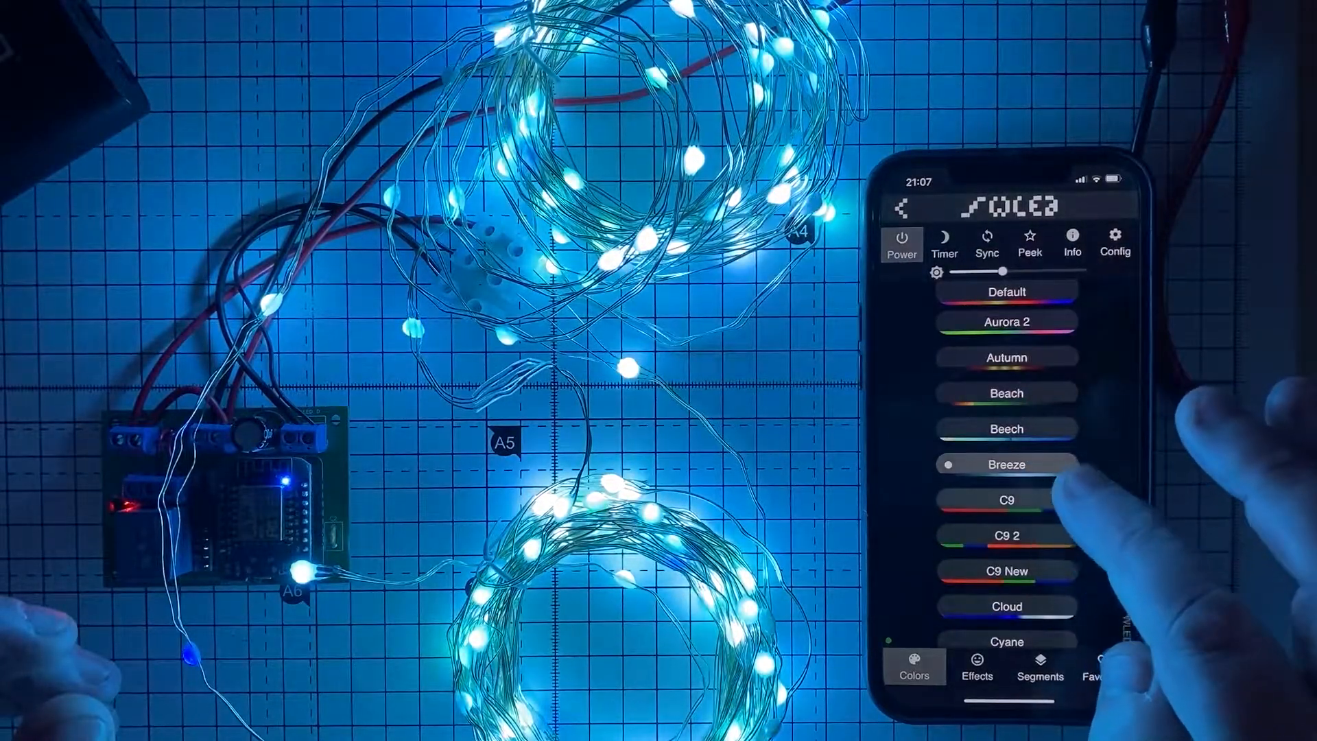
left_click(1006, 535)
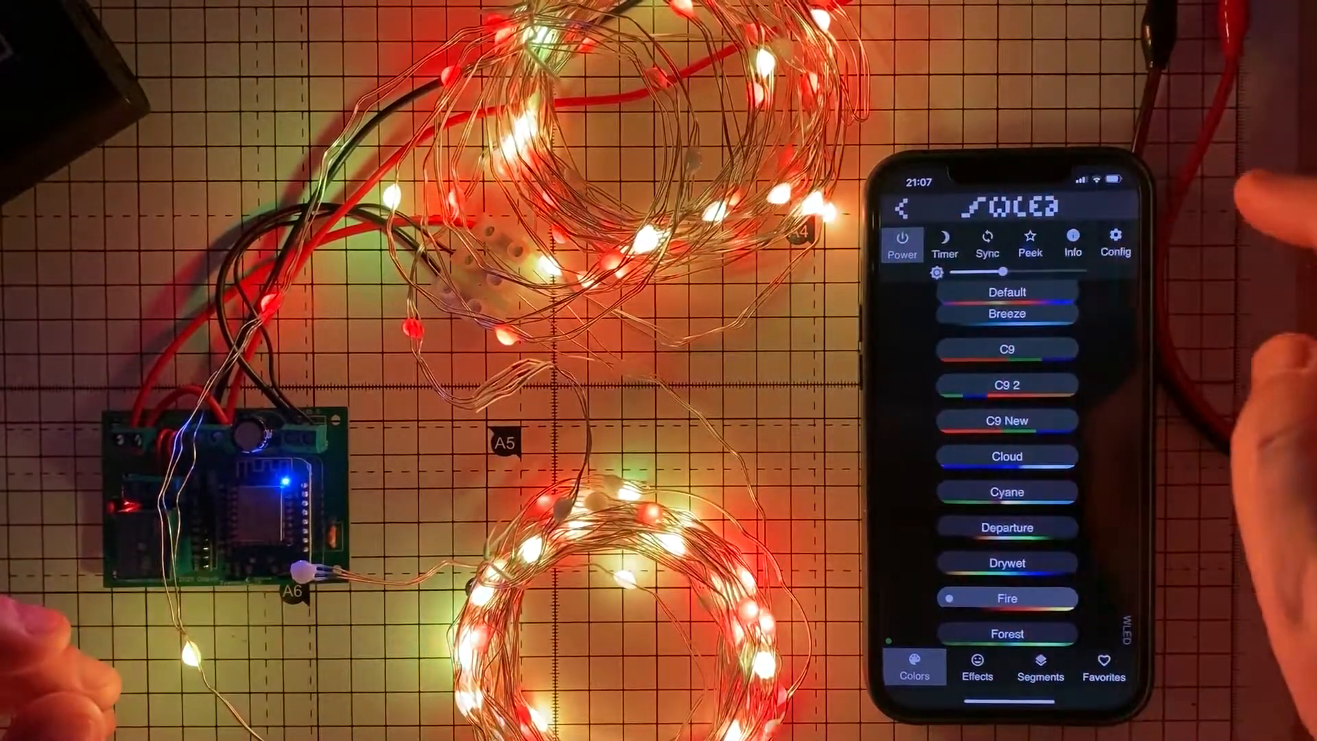
left_click(1116, 243)
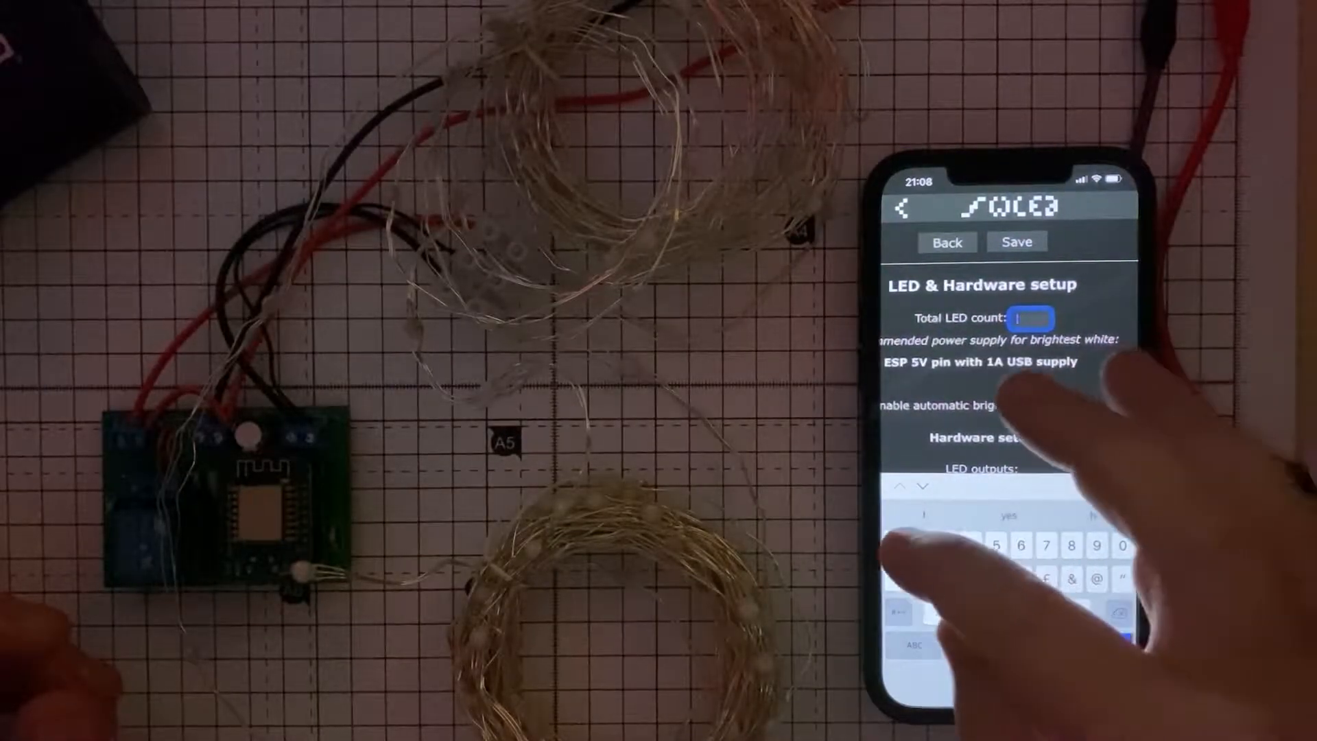
Enter 190 as the total LED count and confirm it.
type("190")
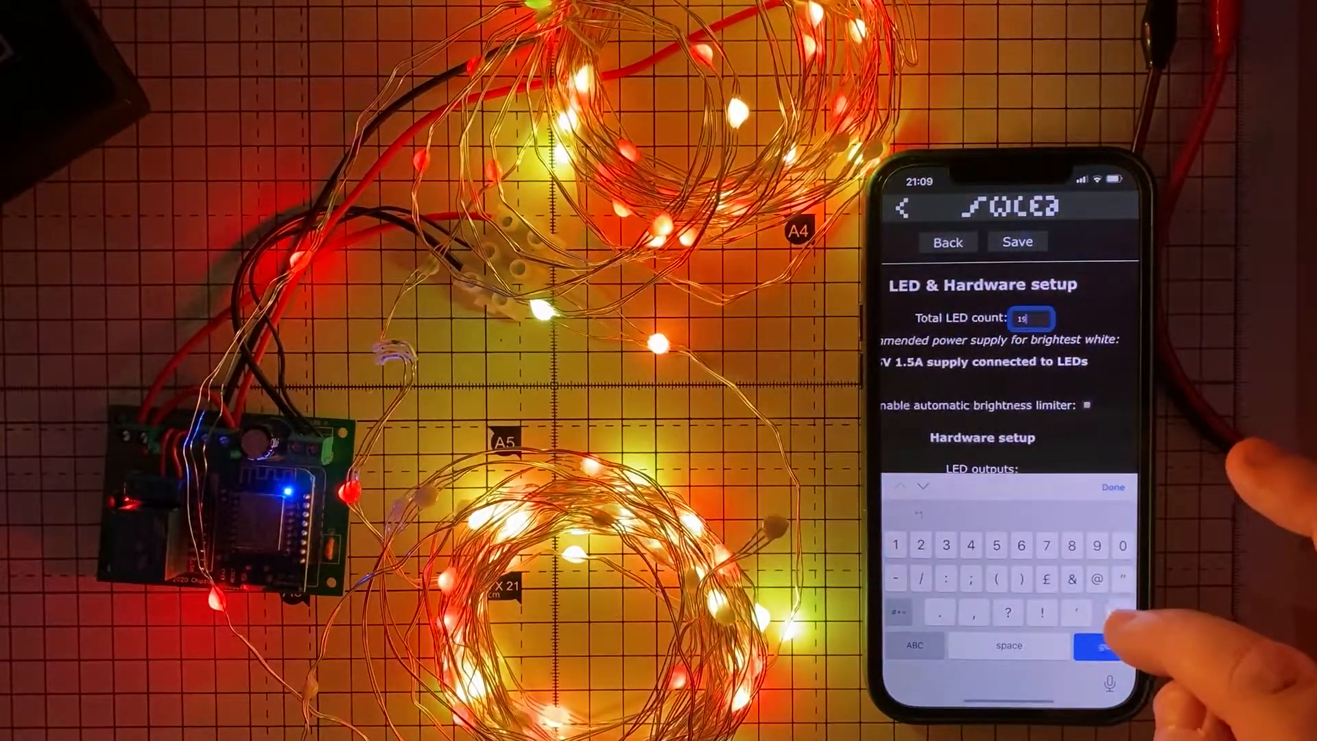
left_click(948, 242)
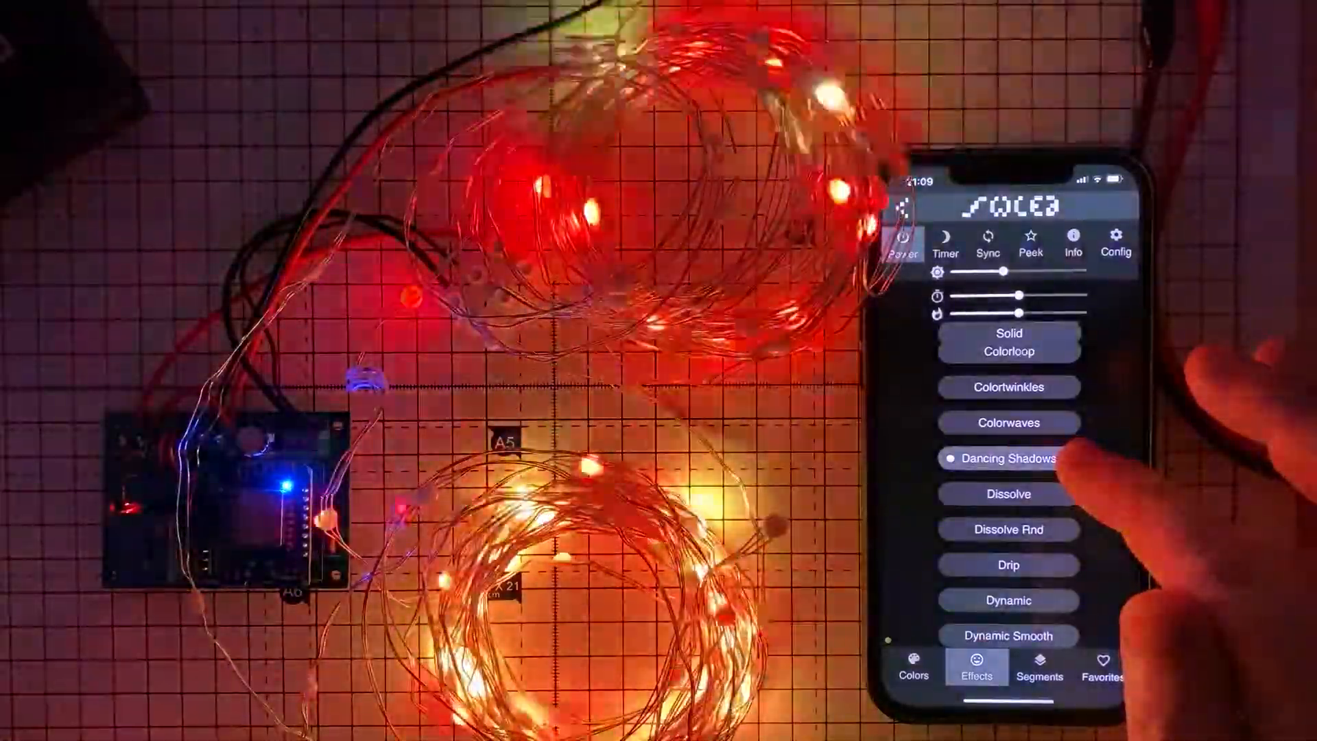
Cycle effects from Dancing Shadows through Halloween, Lighthouse and Sinelon Dual to Strobe Rainbow.
scroll("down", 3)
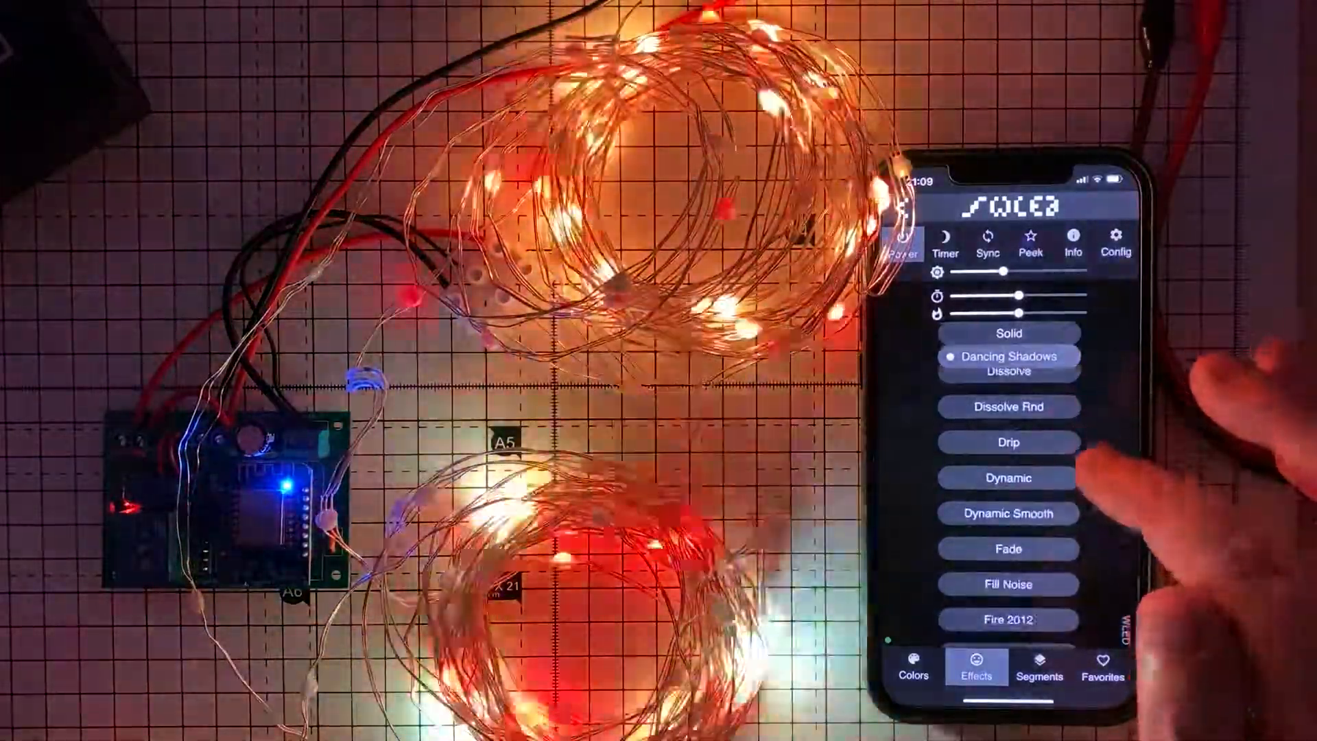
left_click(1007, 542)
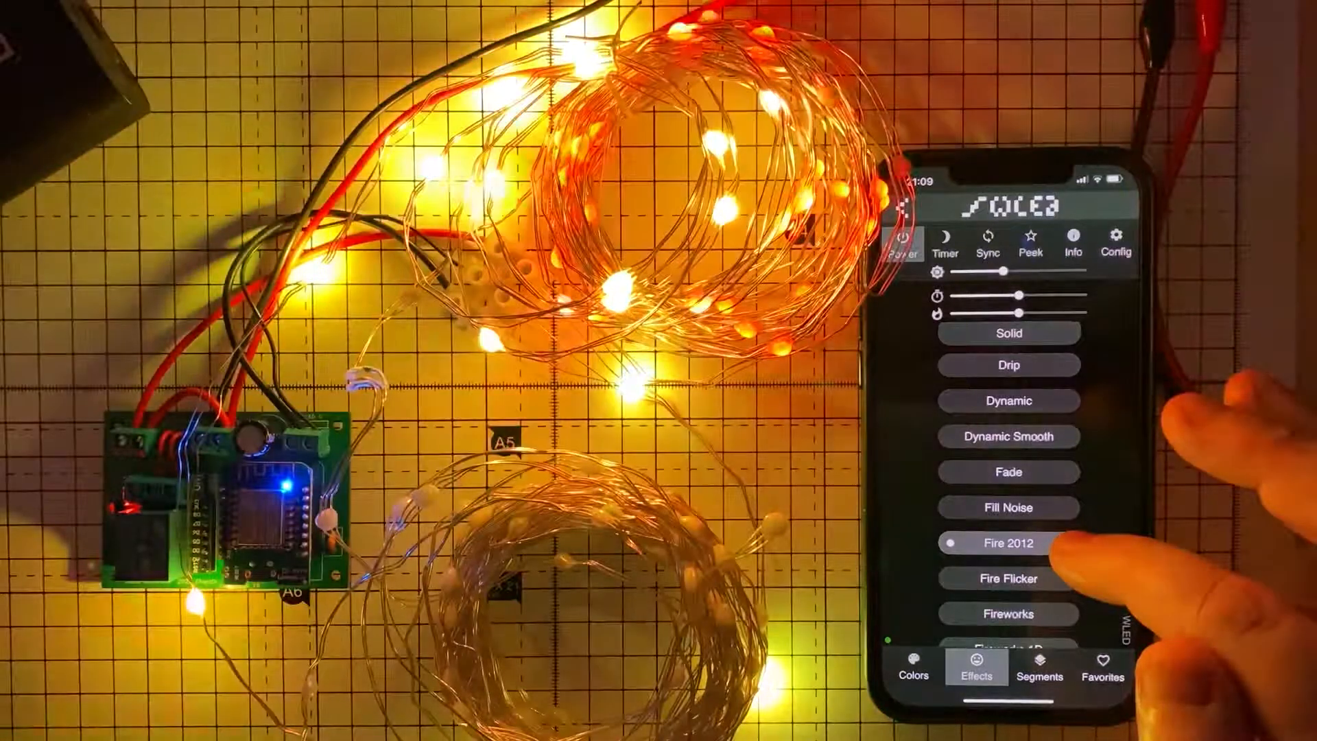
left_click(1009, 523)
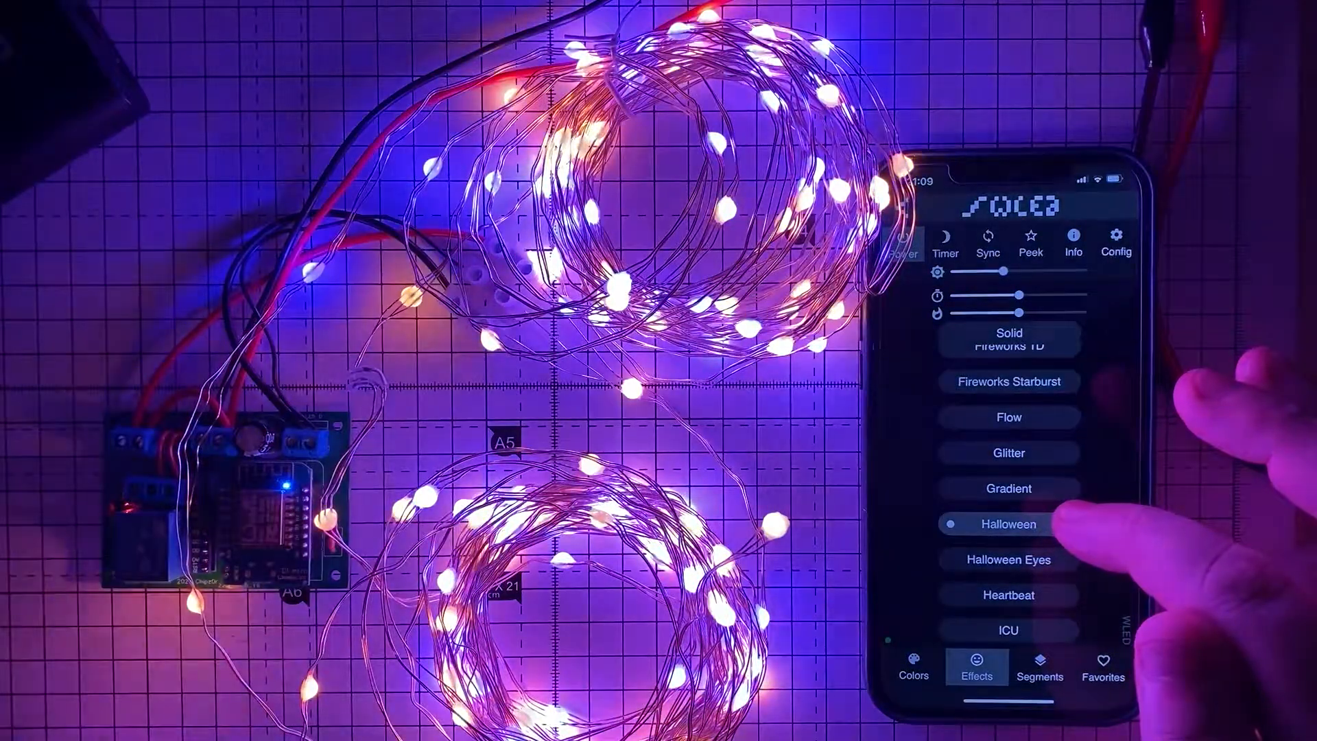
left_click(1008, 595)
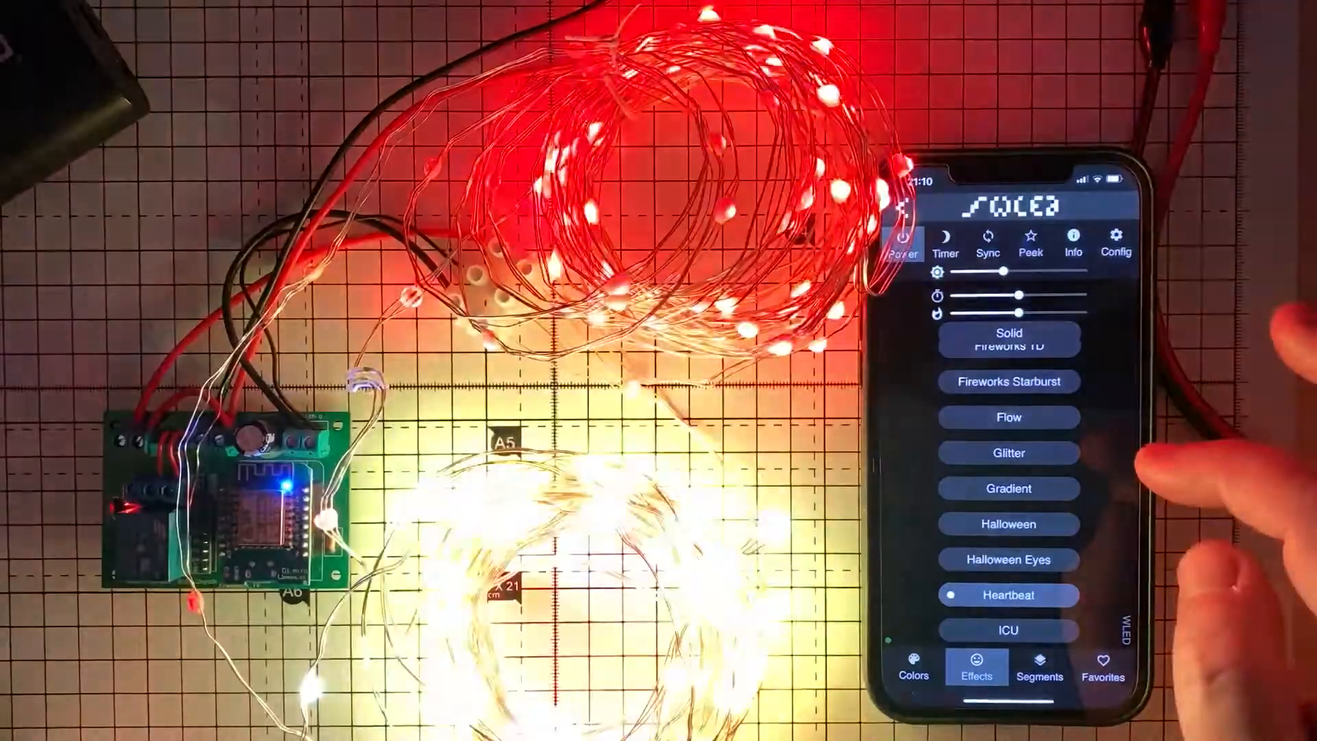
scroll("down", 3)
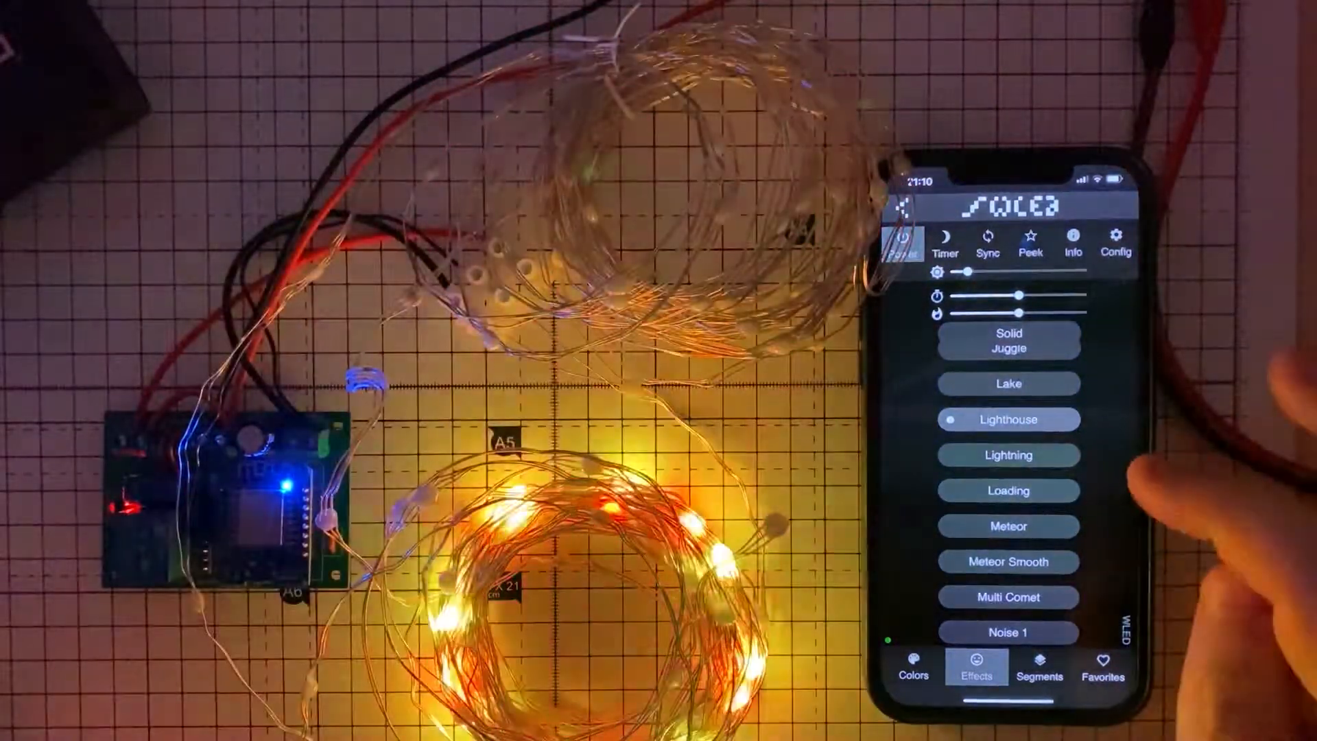
scroll("down", 3)
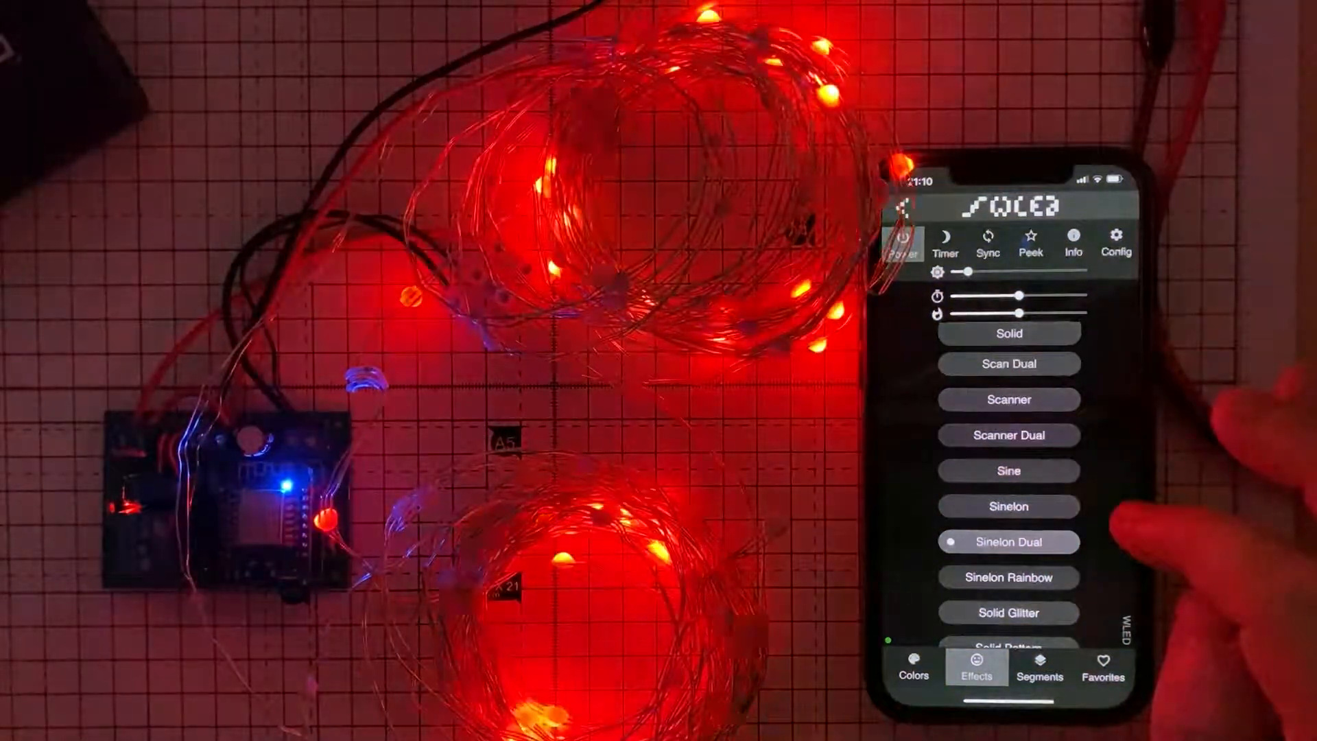
scroll("down", 3)
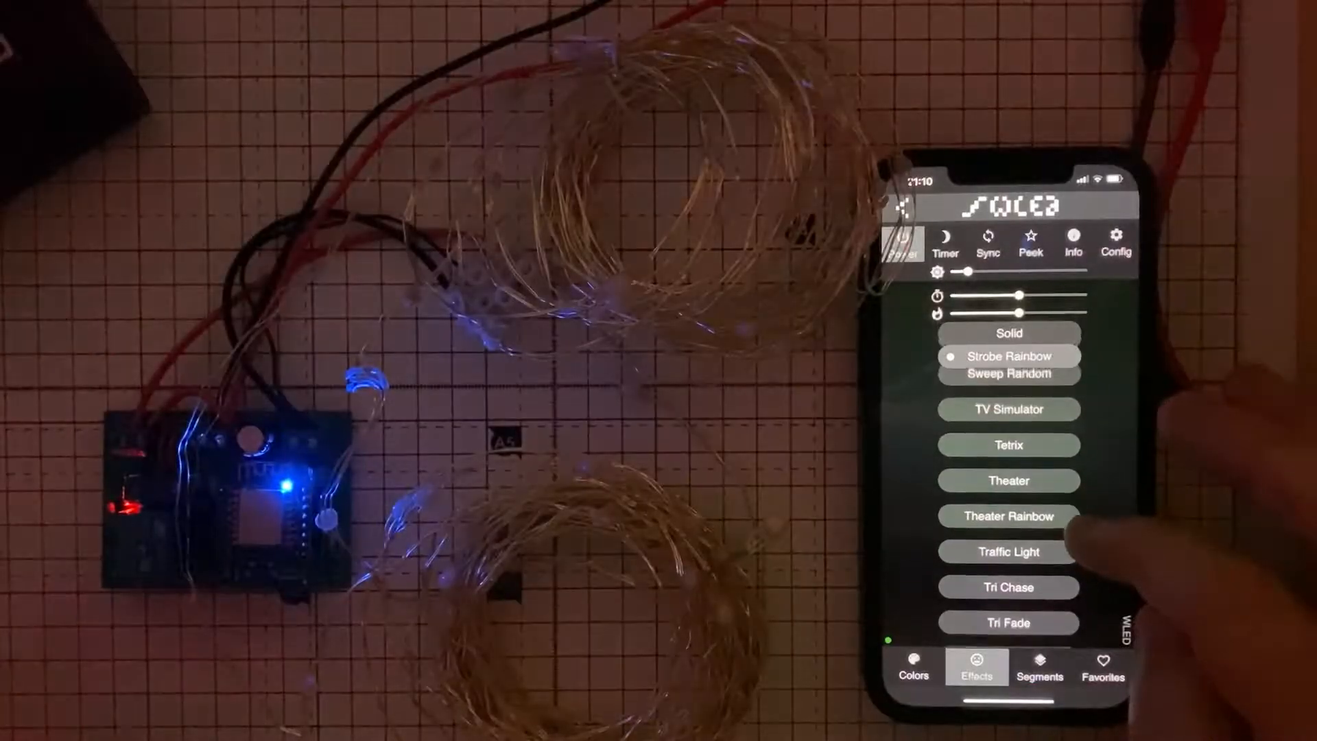